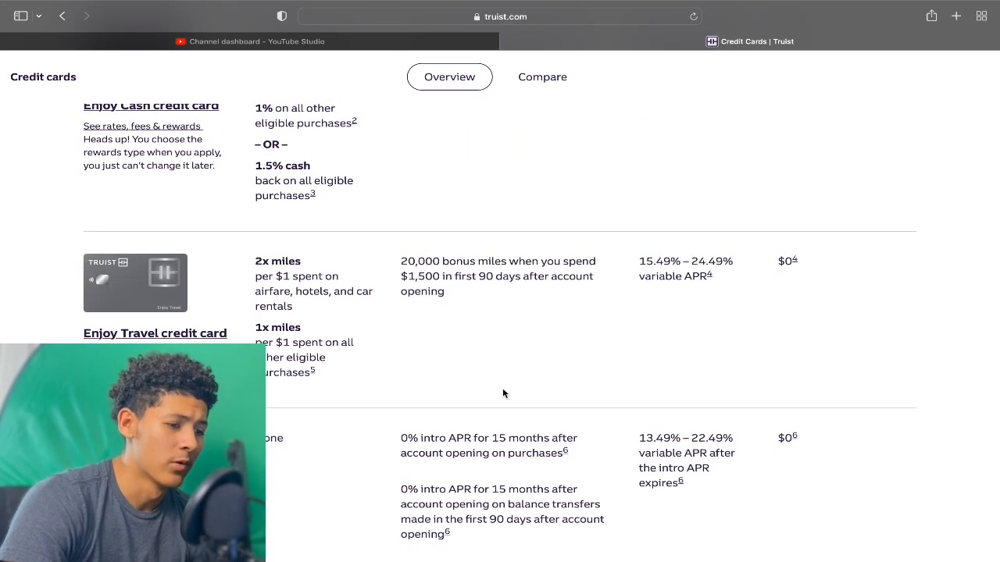
{"action": "scroll", "scroll_direction": "down", "scroll_amount": 3}
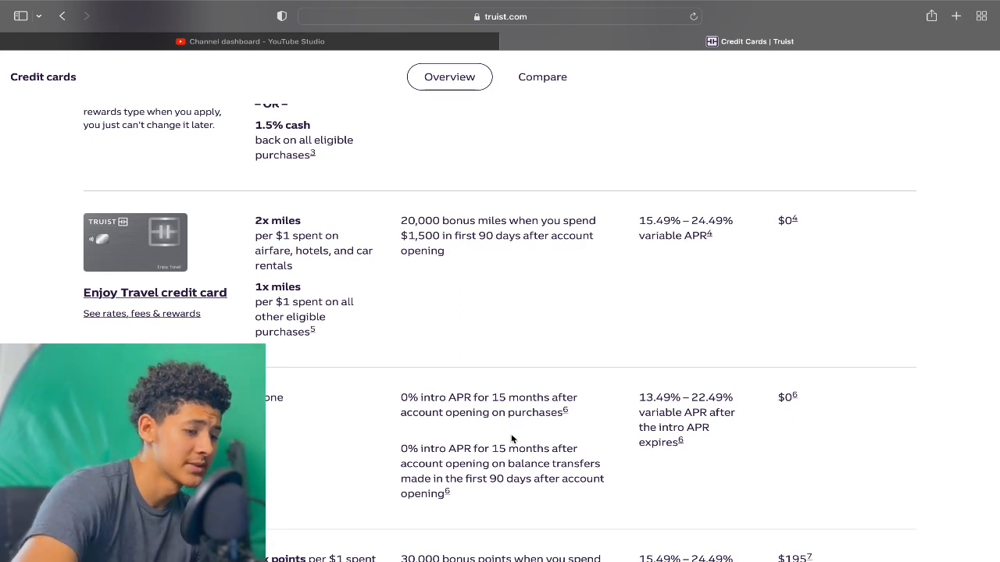